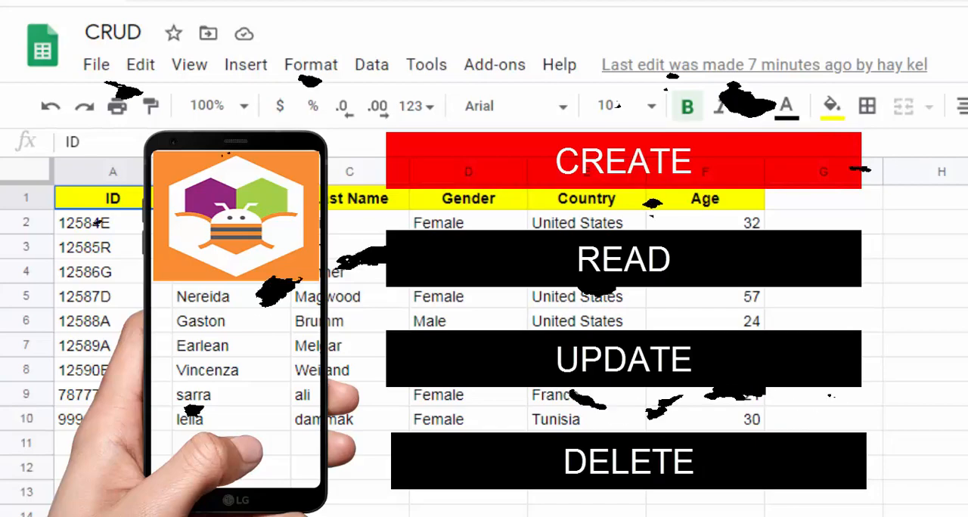
# Start a new record in the Add Record form with the already-existing ID 99980L
pyautogui.click(786, 54)
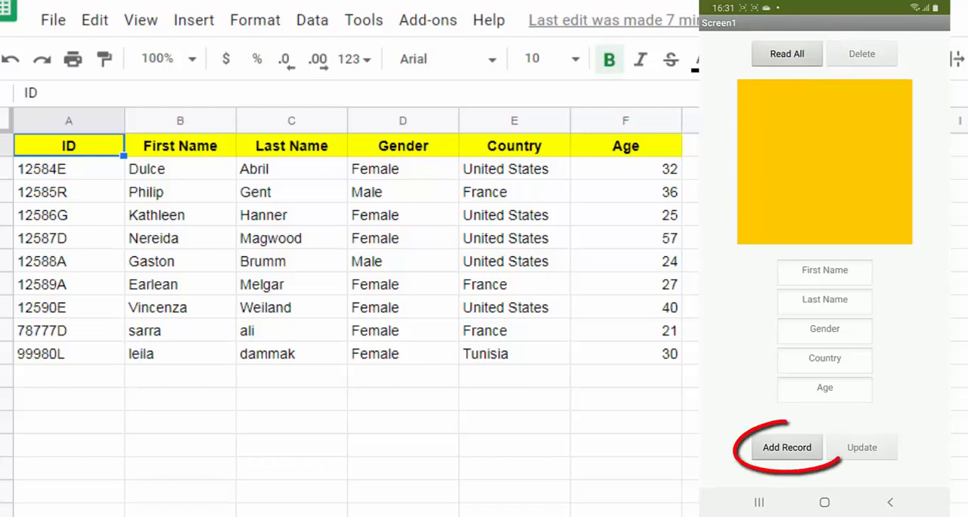
pyautogui.click(787, 448)
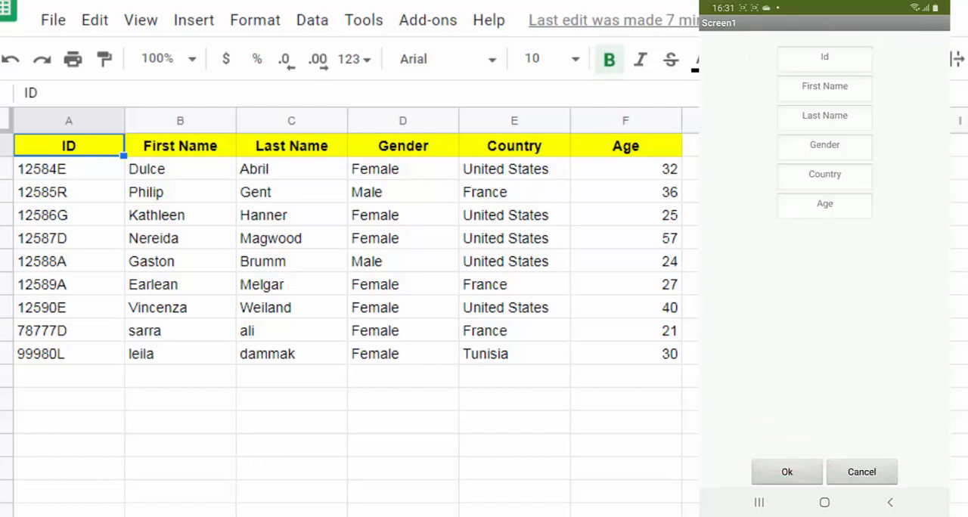
pyautogui.write('99')
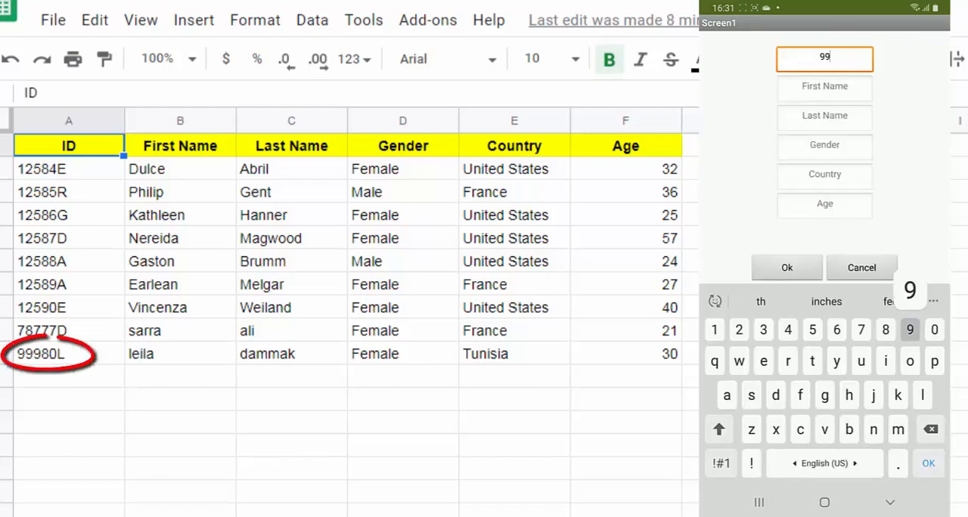
pyautogui.write('980L')
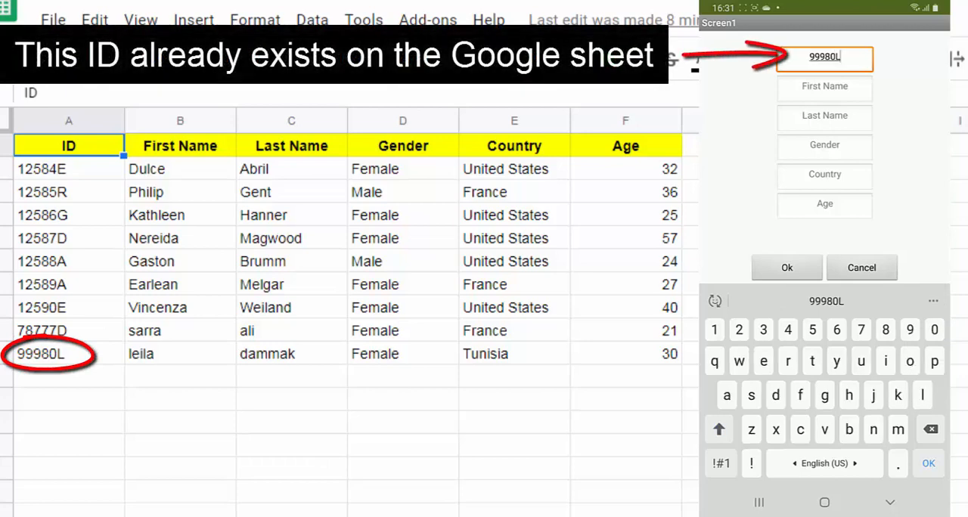
pyautogui.click(824, 86)
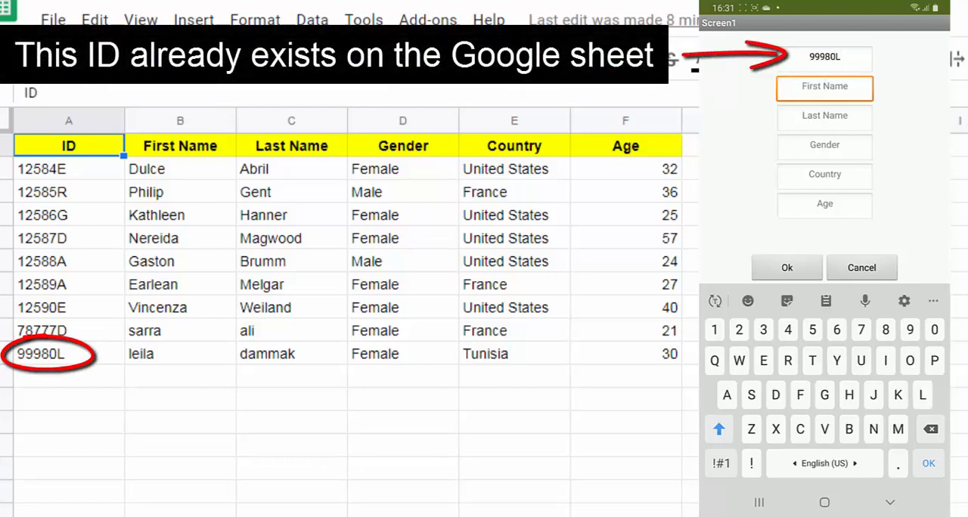
pyautogui.write('Amir')
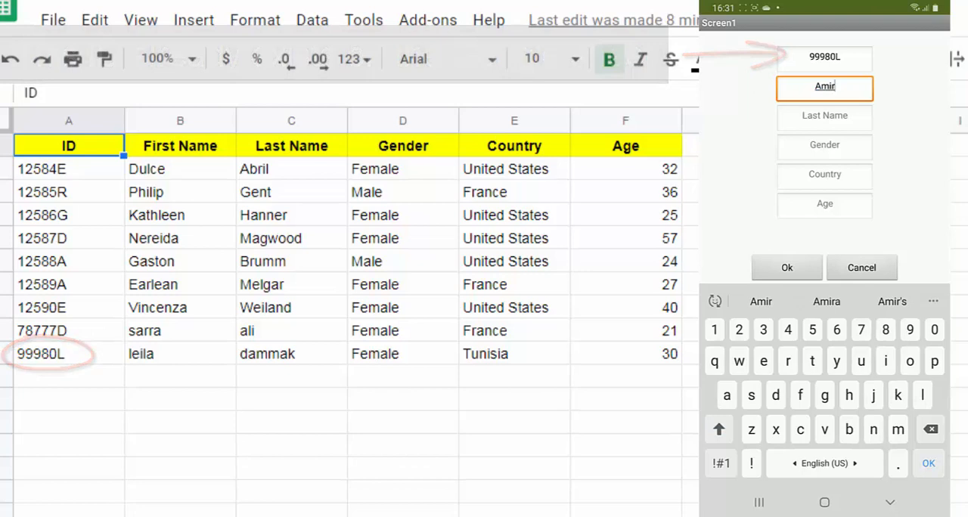
pyautogui.write('sehli')
pyautogui.click(824, 147)
pyautogui.write('Ma')
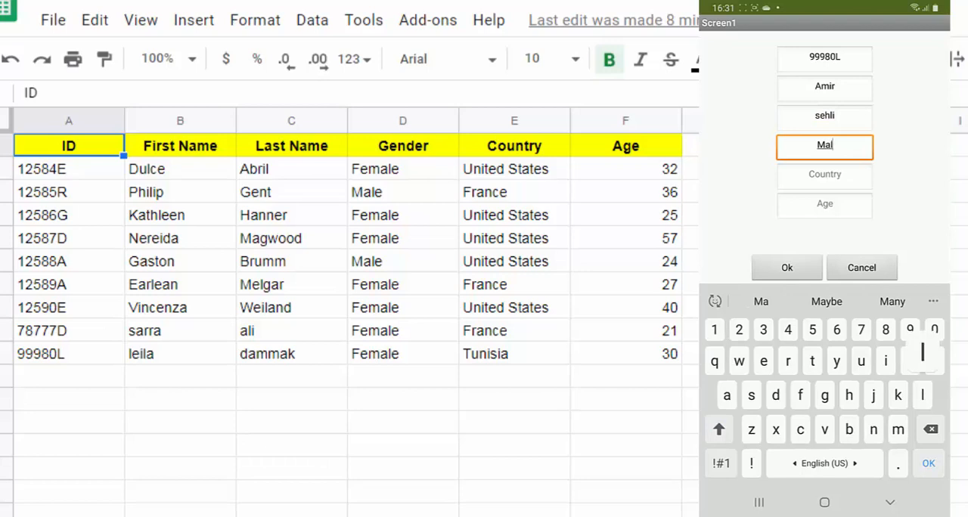
pyautogui.write('e')
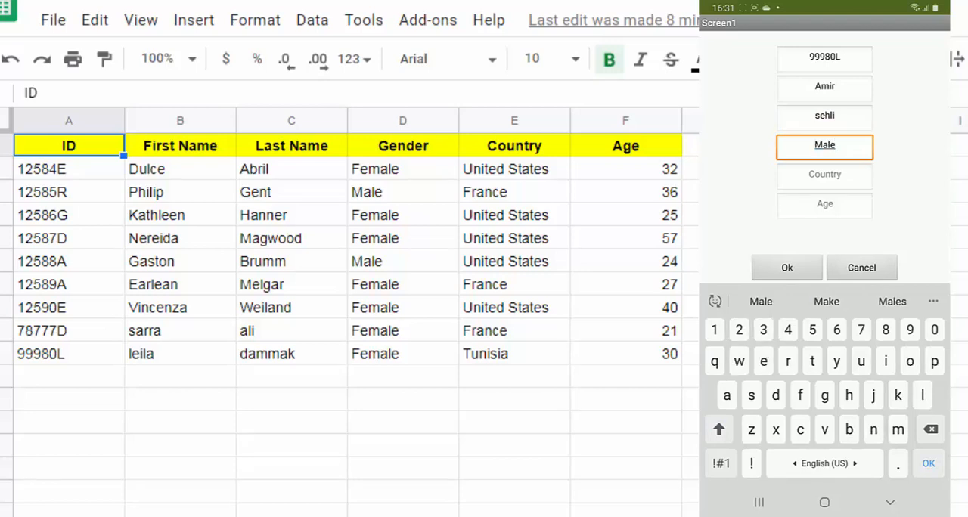
pyautogui.write('Tunisia')
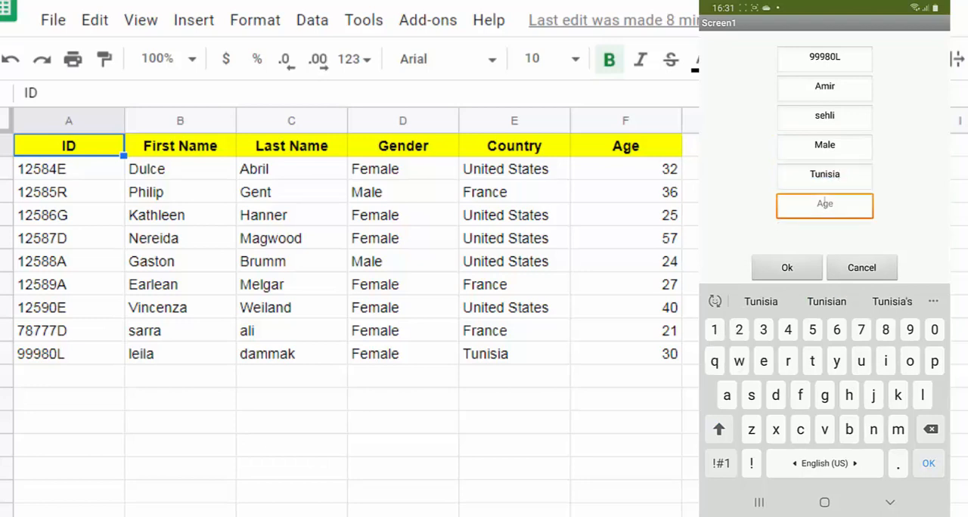
pyautogui.write('25')
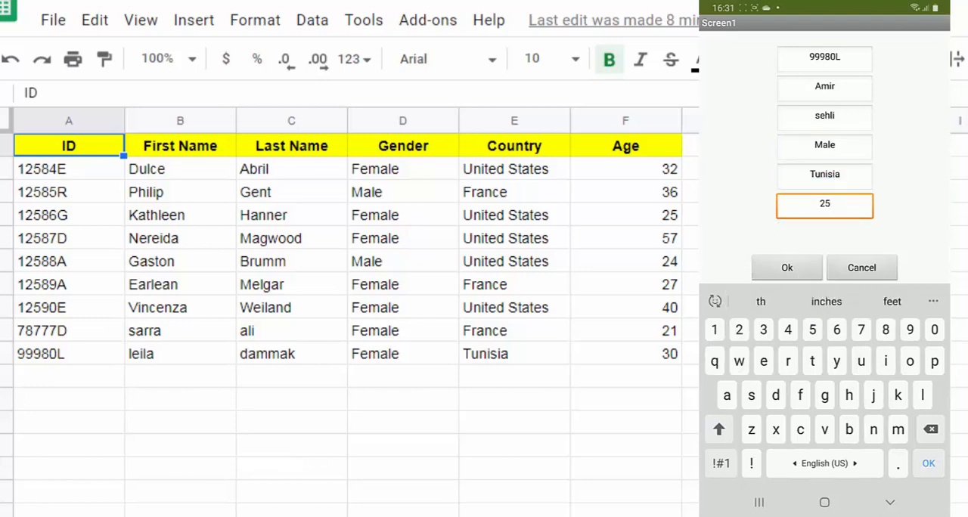
pyautogui.click(929, 463)
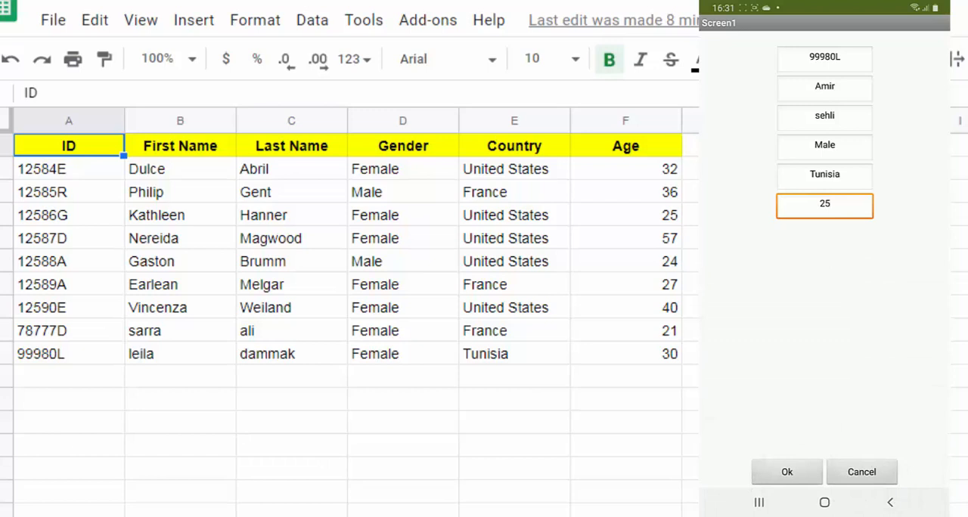
pyautogui.click(787, 472)
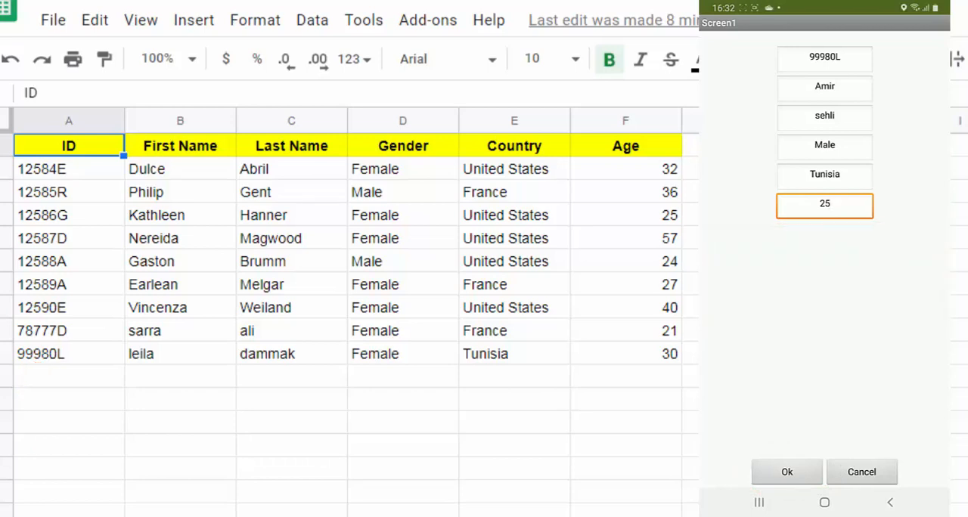
pyautogui.click(824, 59)
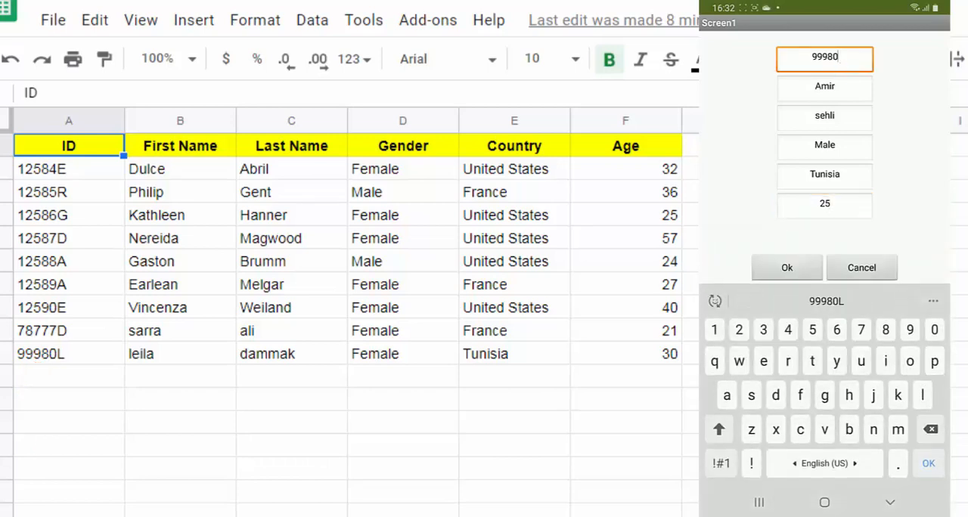
pyautogui.write('M')
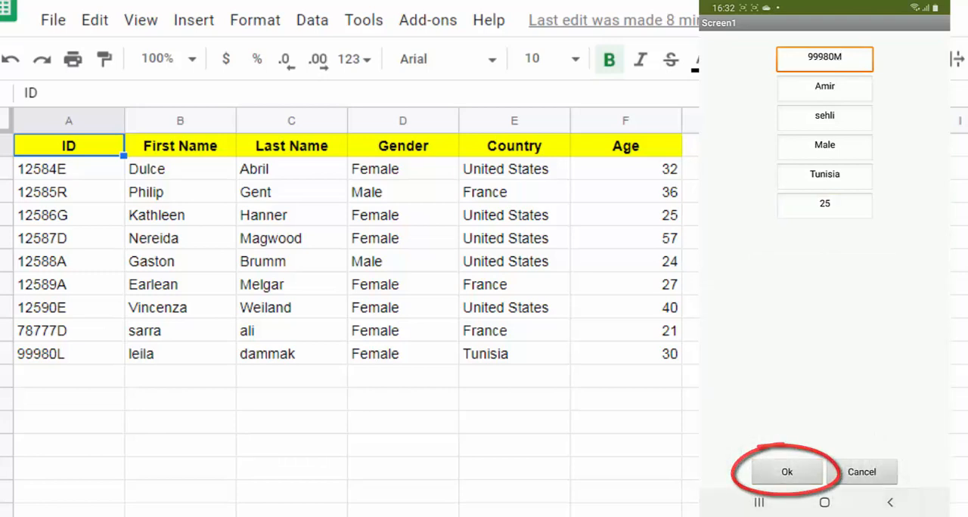
pyautogui.click(787, 472)
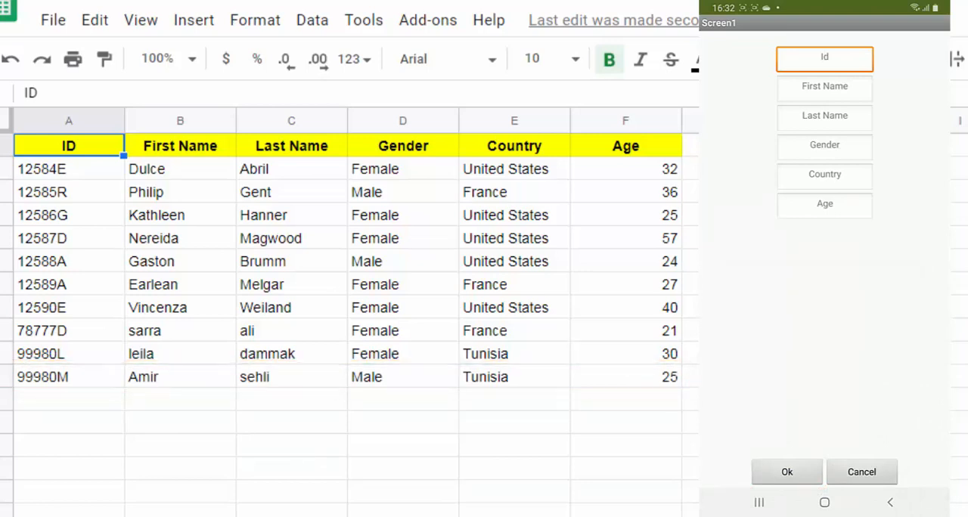
pyautogui.moveTo(863, 472)
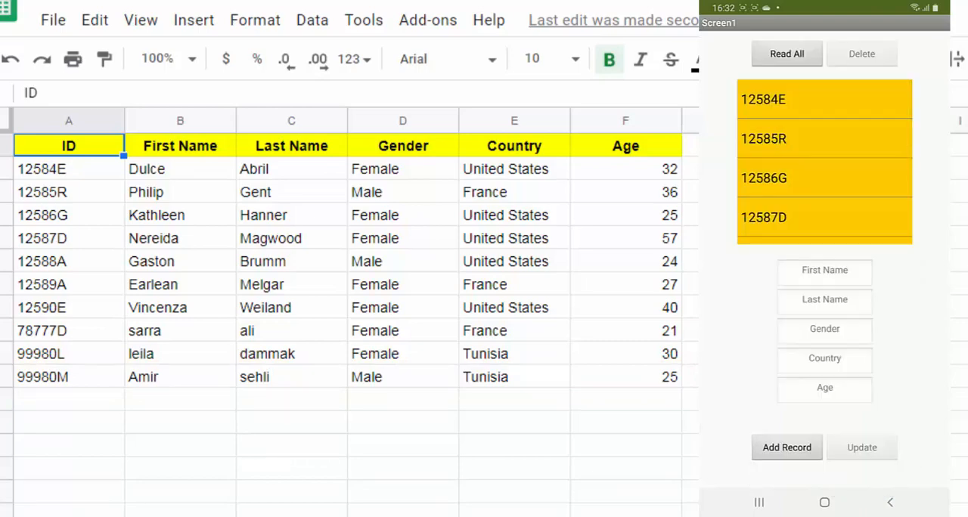
pyautogui.click(284, 88)
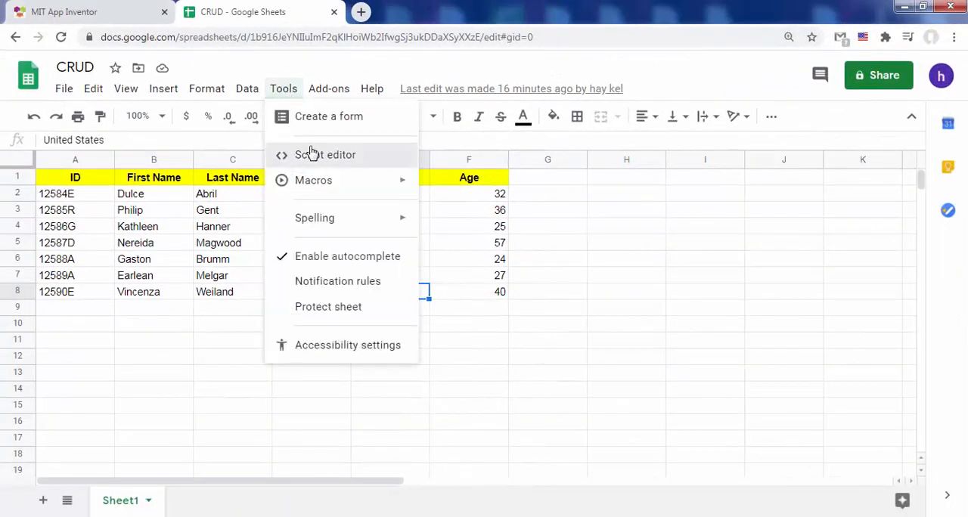
# Add a Create branch testing e.parameter.func=="Create" that appends the submitted row
pyautogui.click(325, 154)
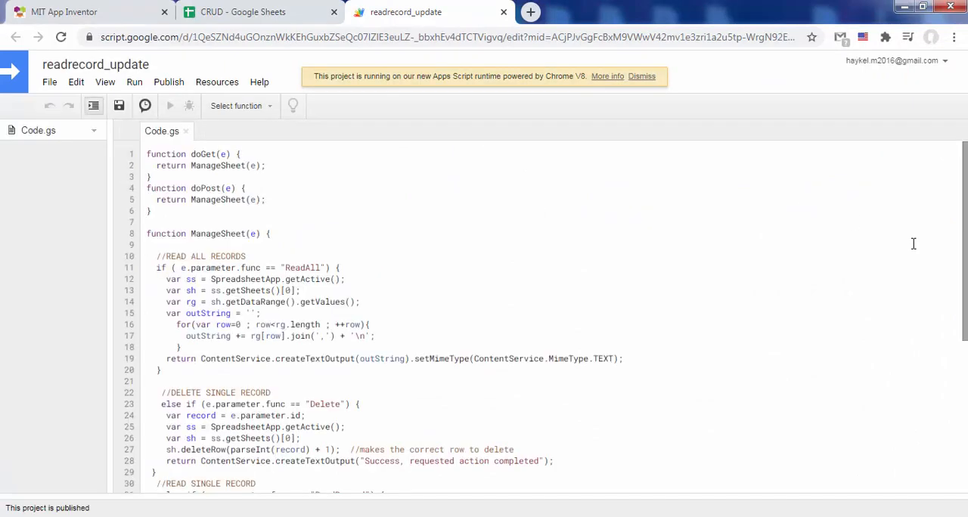
pyautogui.scroll(-3)
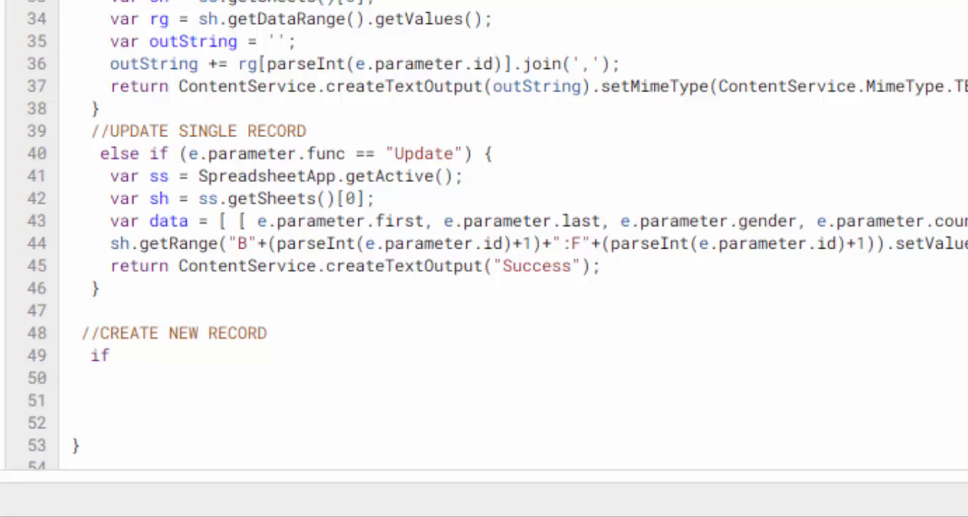
pyautogui.write('(e.parameter.')
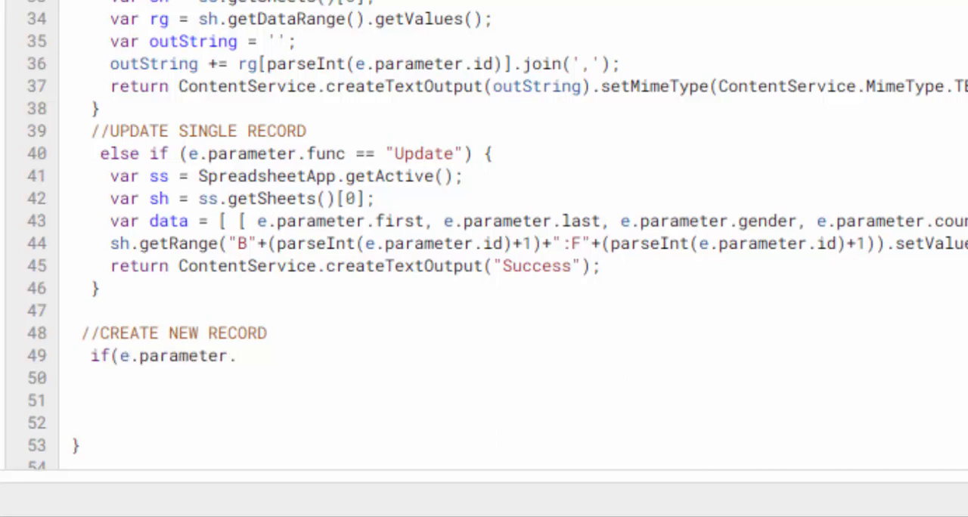
pyautogui.write('func=="Cr')
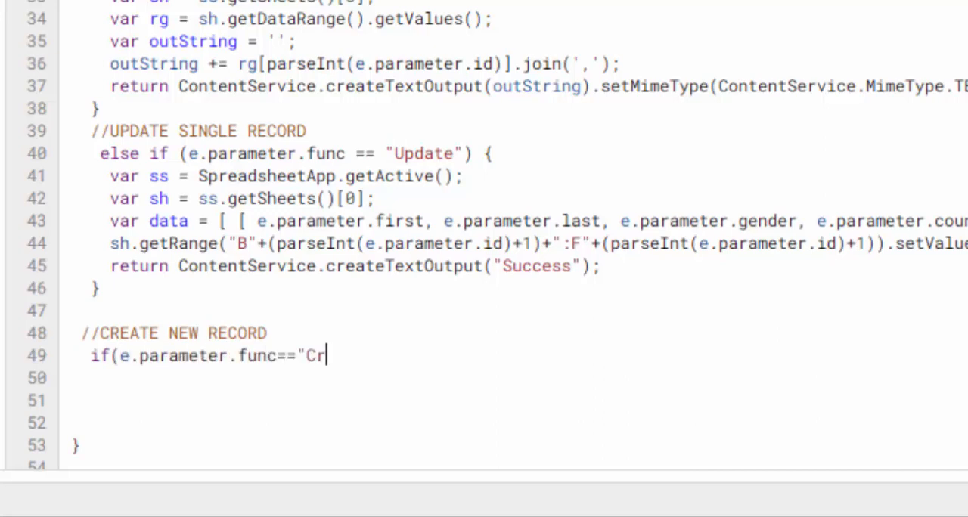
pyautogui.write('eate"){')
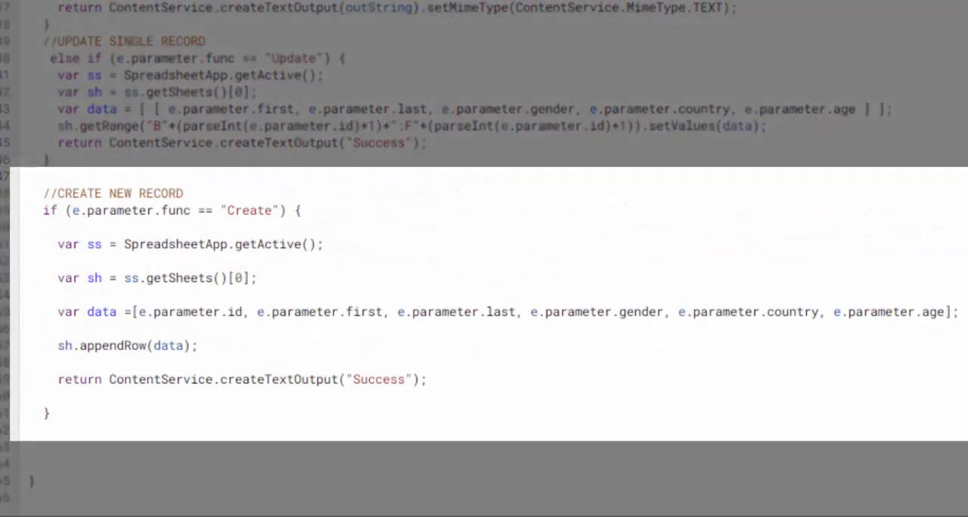
pyautogui.click(59, 361)
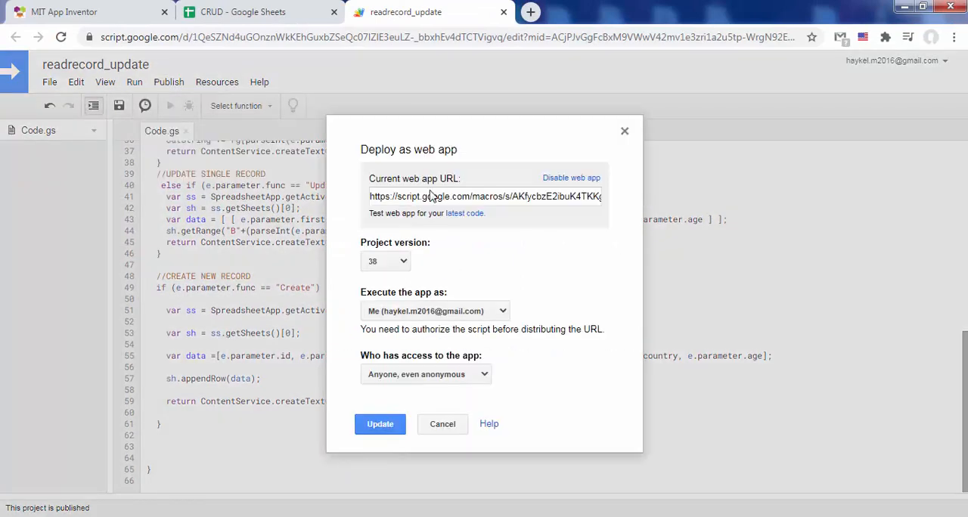
# Redeploy the script as a new web app version accessible to anyone, even anonymous
pyautogui.click(386, 261)
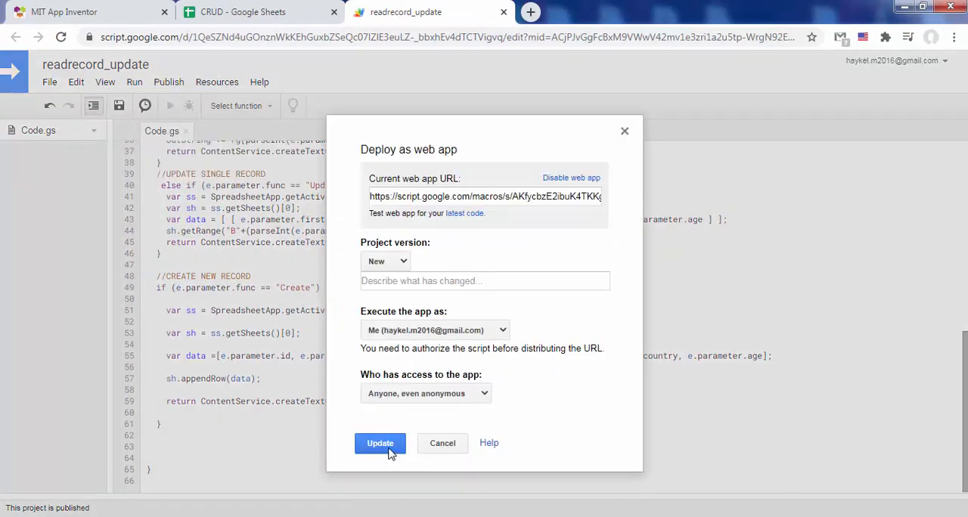
pyautogui.click(379, 444)
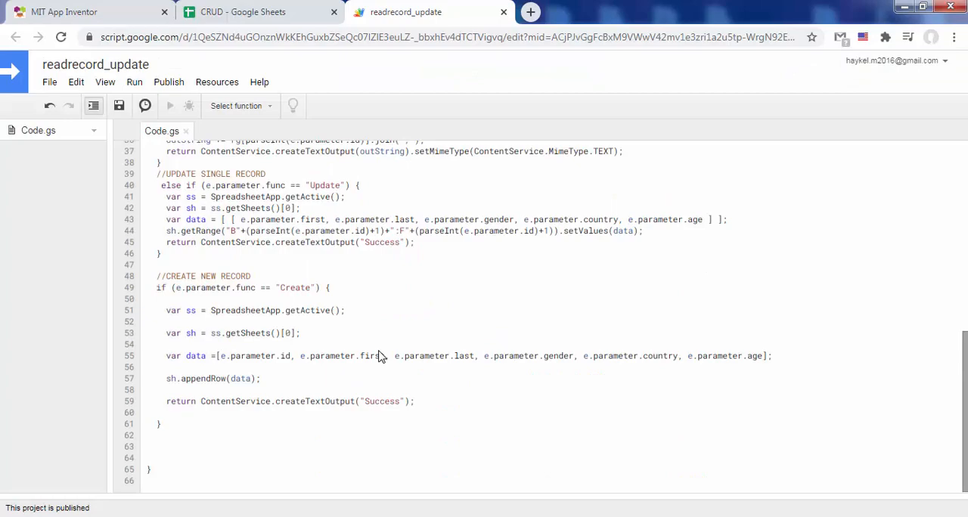
pyautogui.click(63, 12)
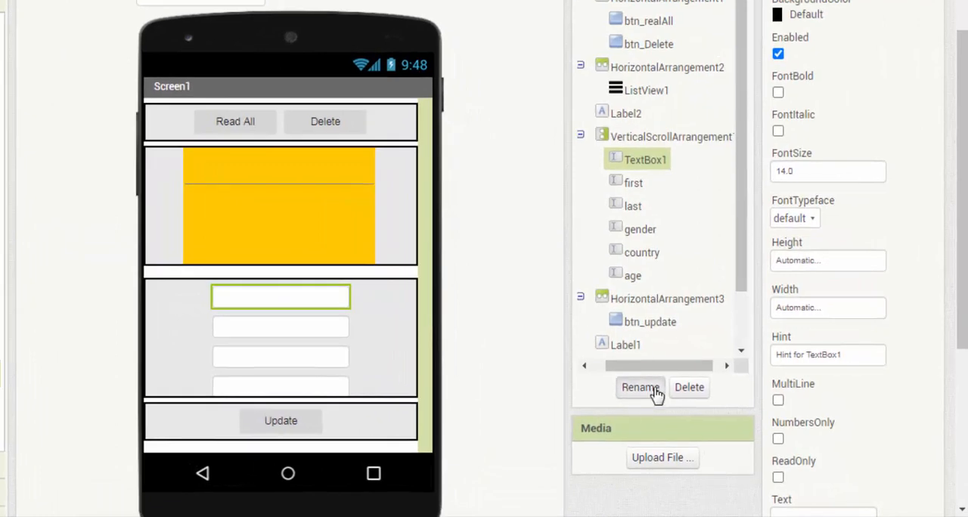
# Rename the form's first textbox from TextBox1 to id
pyautogui.click(640, 388)
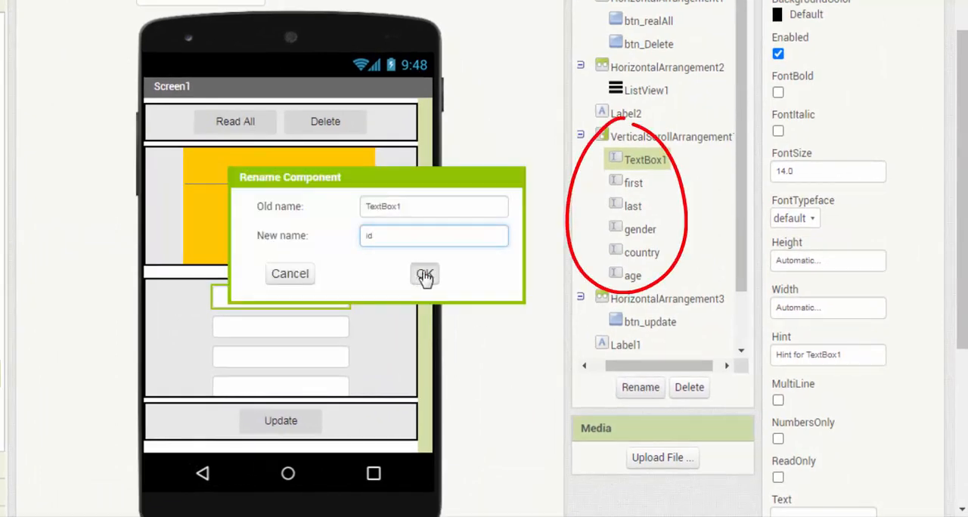
pyautogui.click(424, 274)
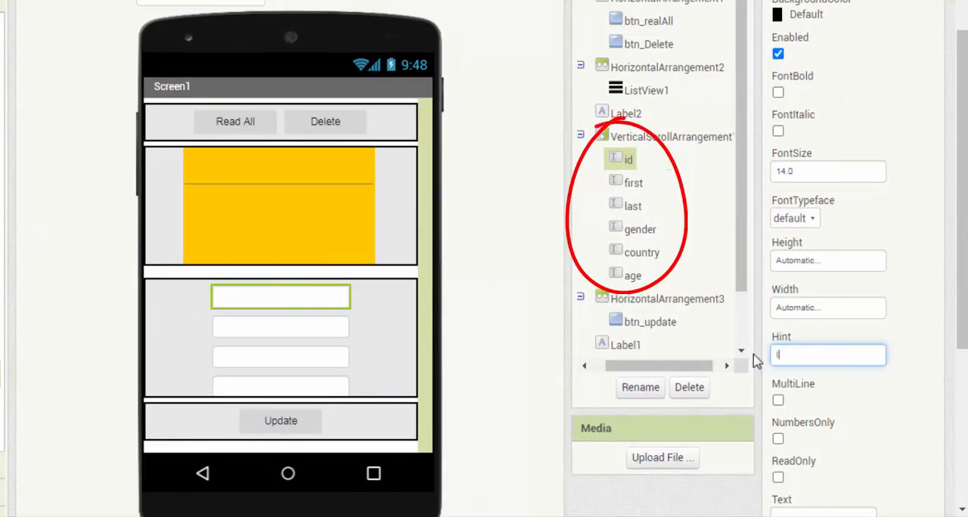
pyautogui.write('ddRecord')
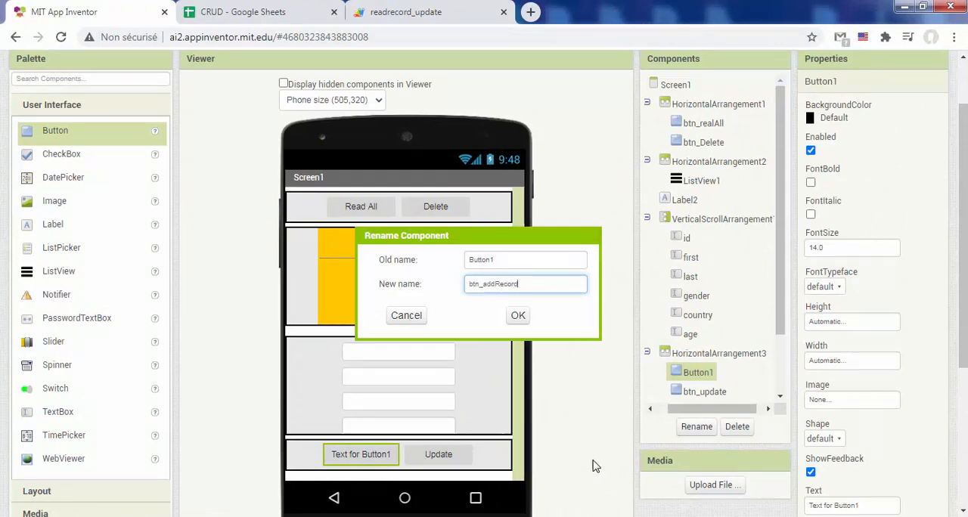
# Add a btn_addRecord button labelled Add Record beside Update and a HorizontalArrangement below
pyautogui.click(518, 315)
pyautogui.write('Add Record')
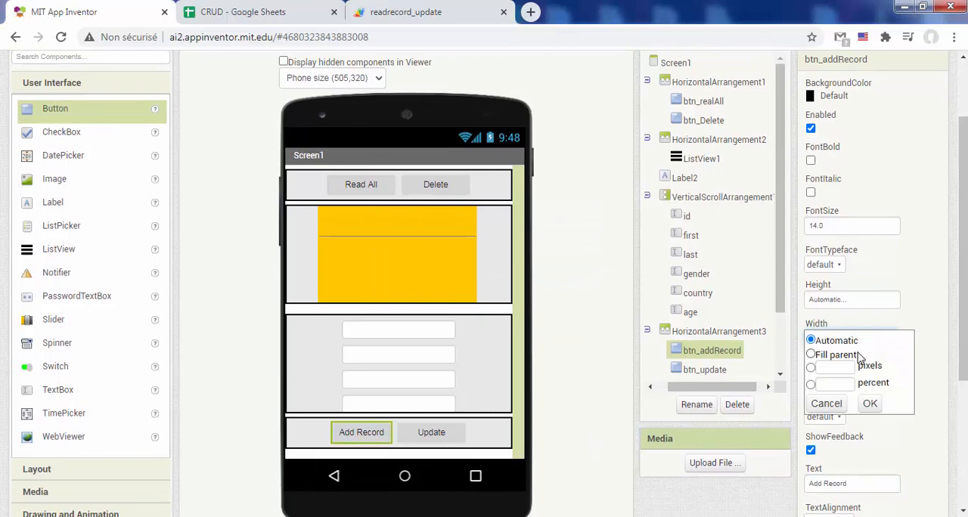
pyautogui.click(870, 403)
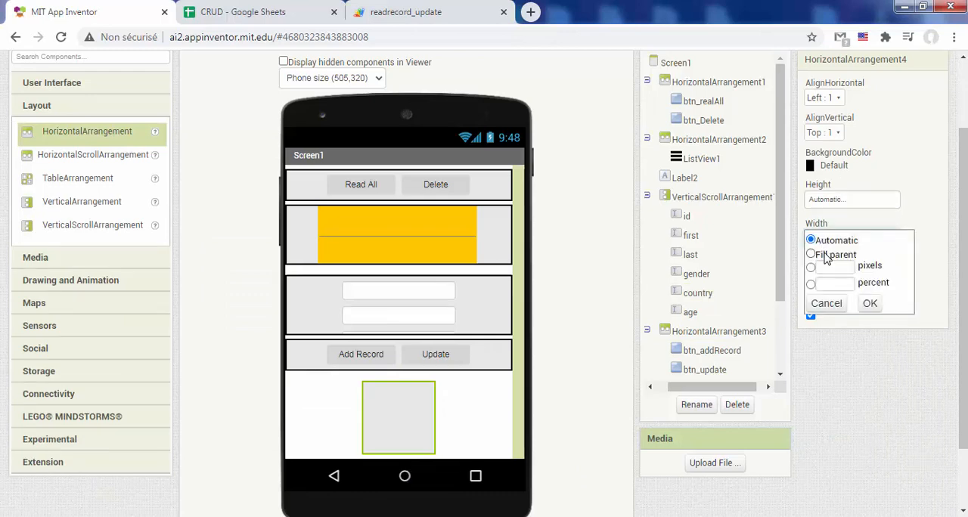
# Make HorizontalArrangement4 full-width and centred, holding buttons btn_ok (Ok) and btn_cancel (Cancel)
pyautogui.click(869, 303)
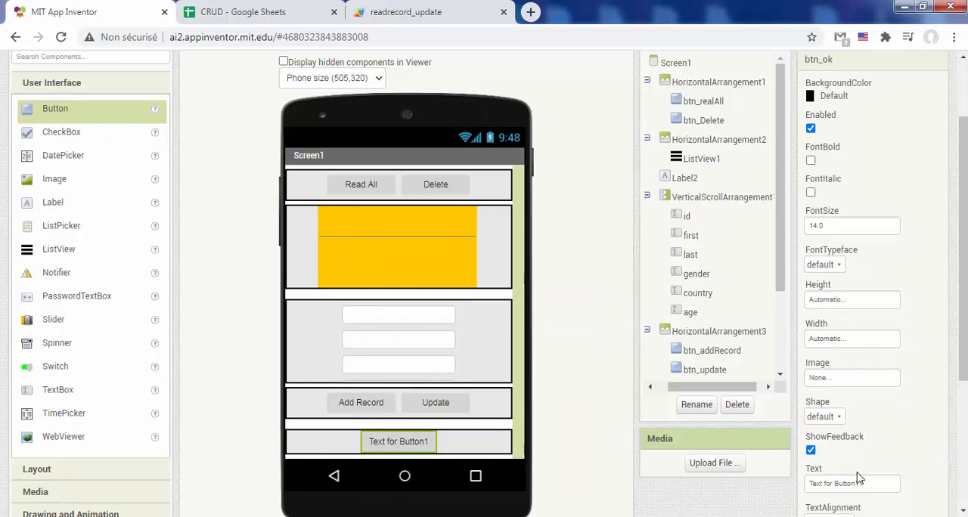
pyautogui.click(850, 339)
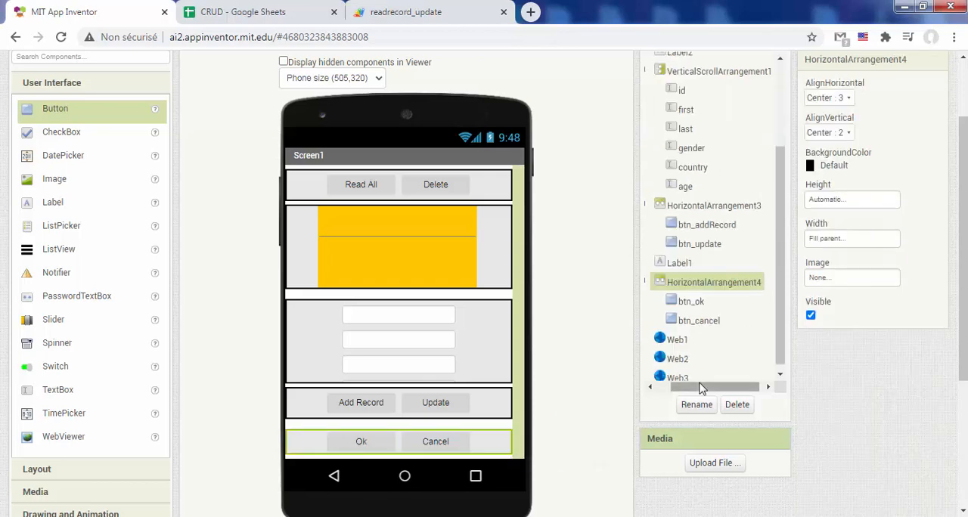
pyautogui.click(811, 315)
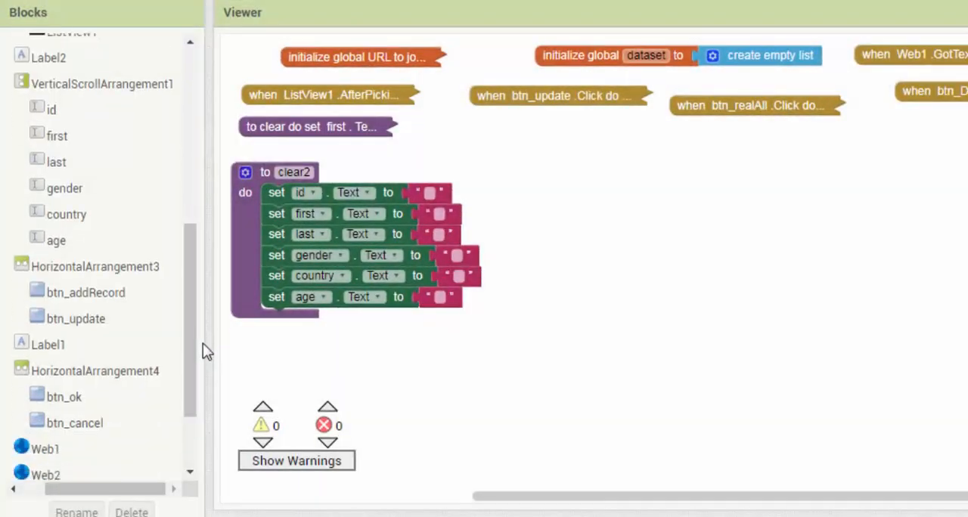
# Build btn_addRecord.Click and btn_cancel.Click handlers toggling arrangement and id visibility and calling clear2
pyautogui.click(96, 174)
pyautogui.write('f')
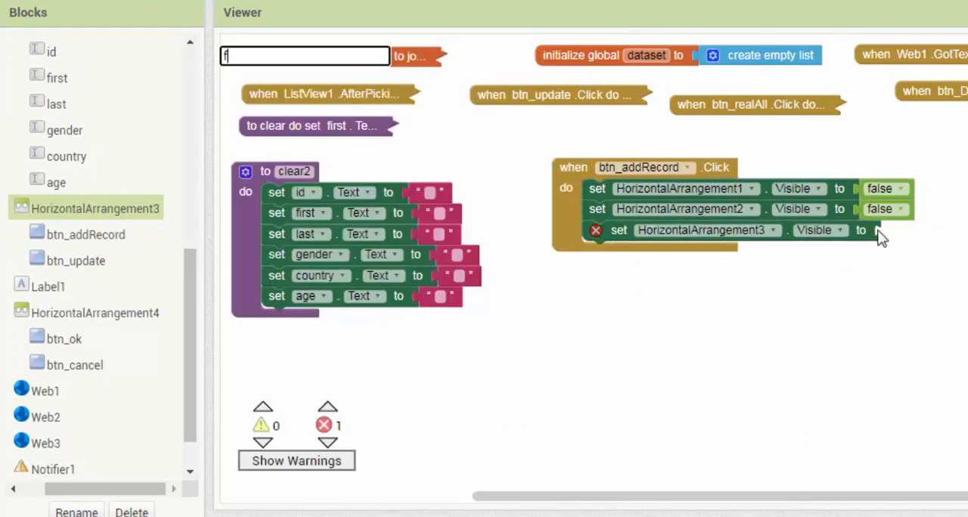
pyautogui.click(96, 311)
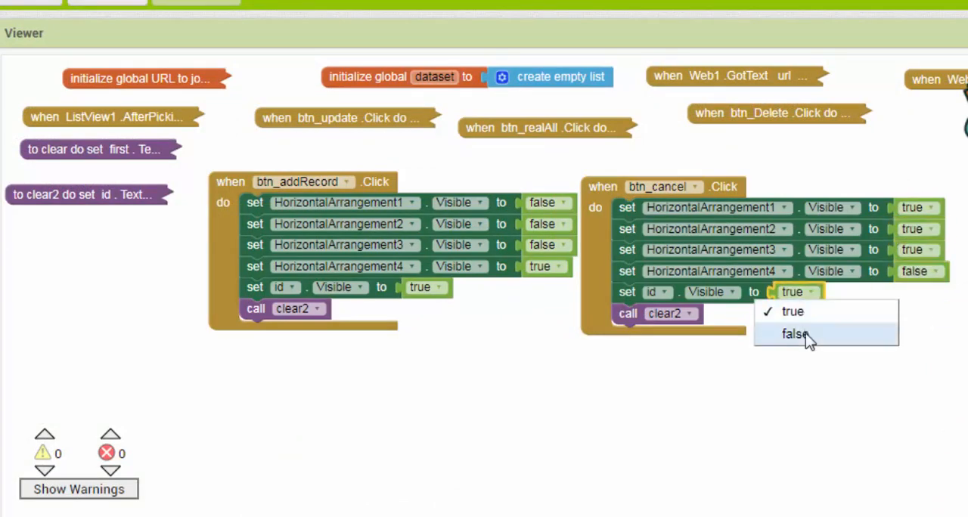
pyautogui.click(794, 333)
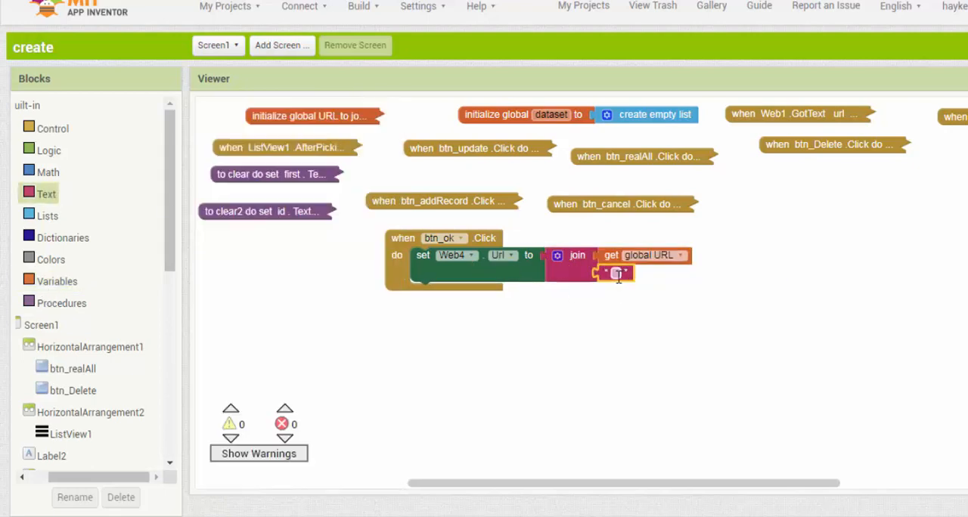
# Make btn_ok.Click request the URL with &func=Create and all fields; GotText clears the form and alerts 'customer su...'
pyautogui.write('&func=Create')
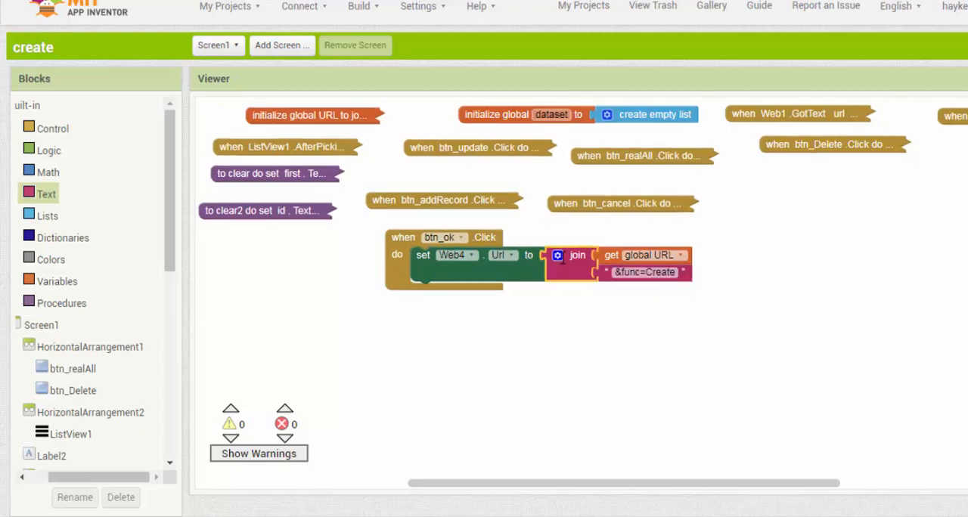
pyautogui.click(557, 254)
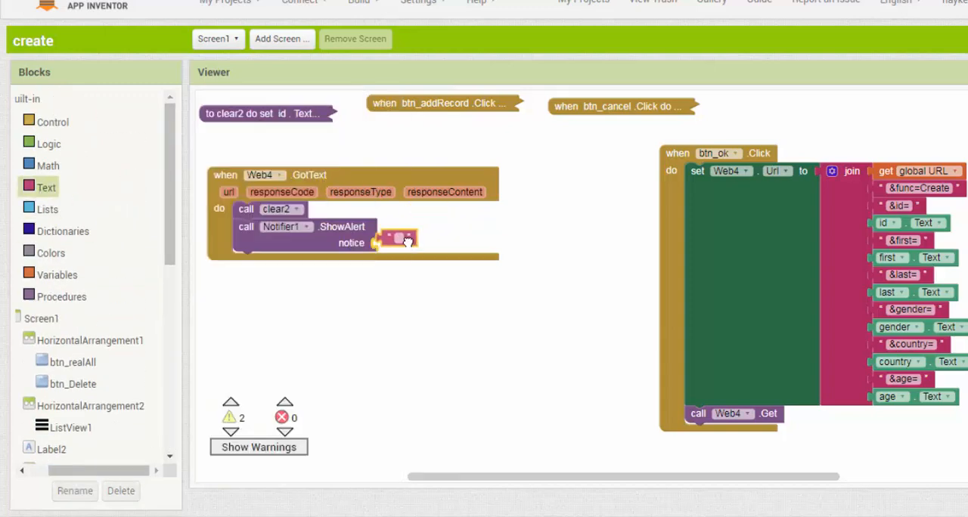
pyautogui.write('customer su')
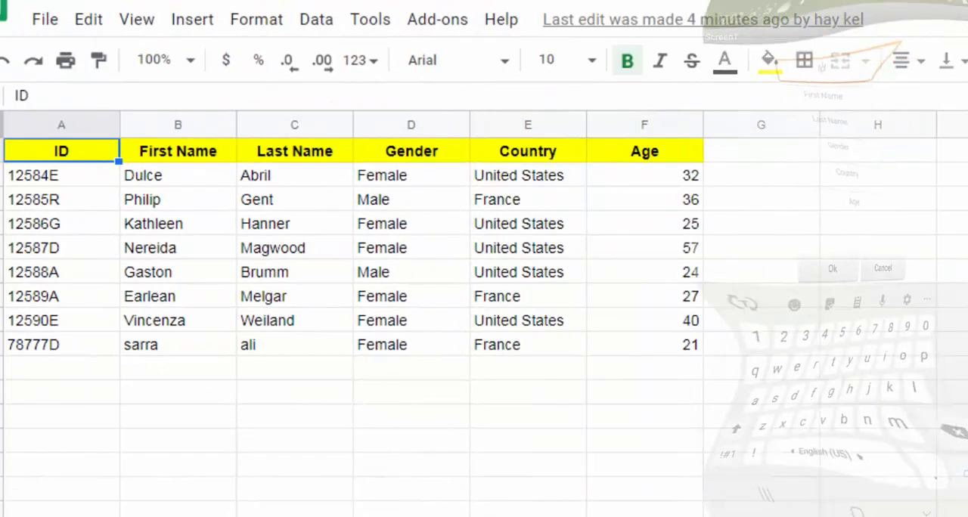
pyautogui.write('99980')
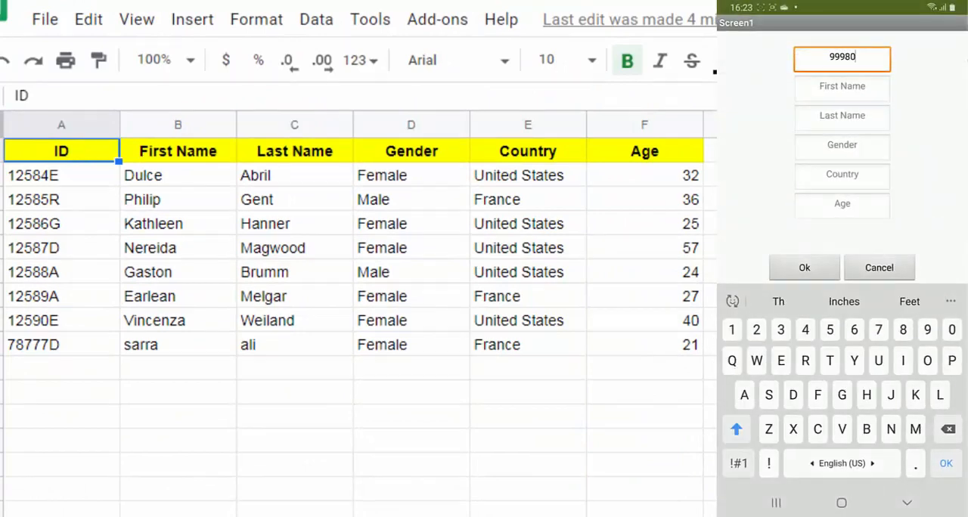
pyautogui.write('leila')
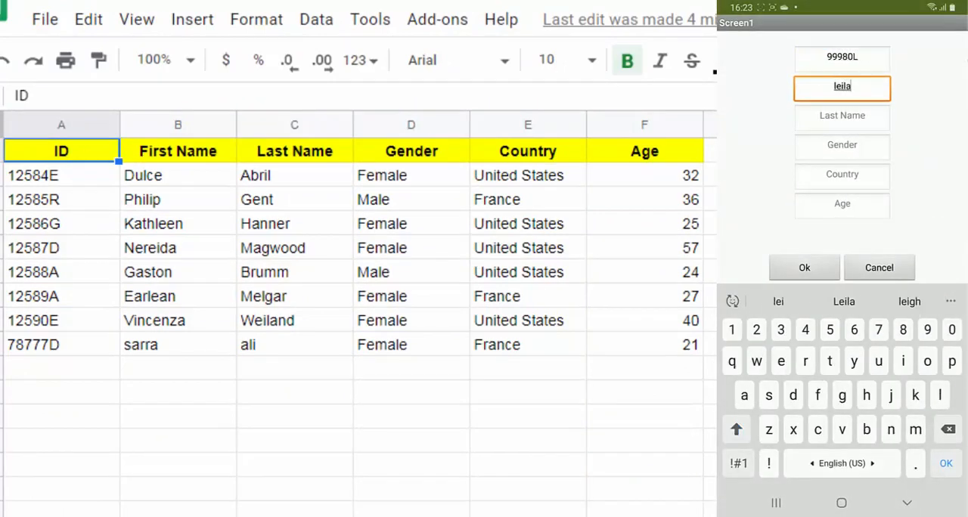
pyautogui.write('dammak')
pyautogui.click(841, 174)
pyautogui.write('Tunisia')
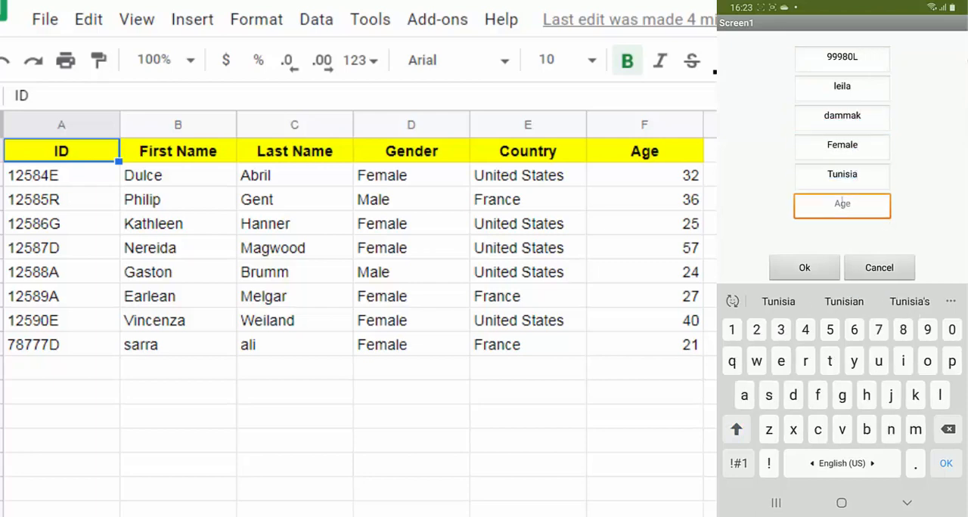
pyautogui.write('30')
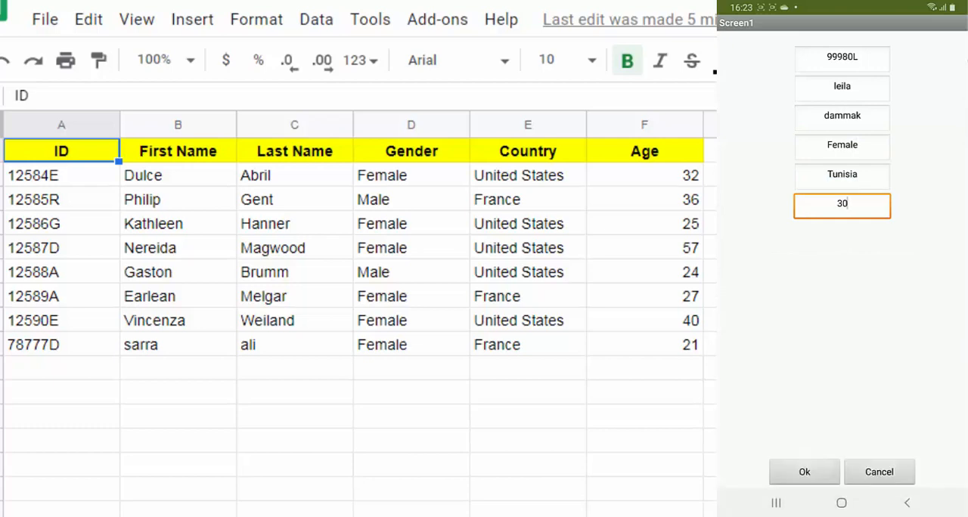
pyautogui.click(805, 472)
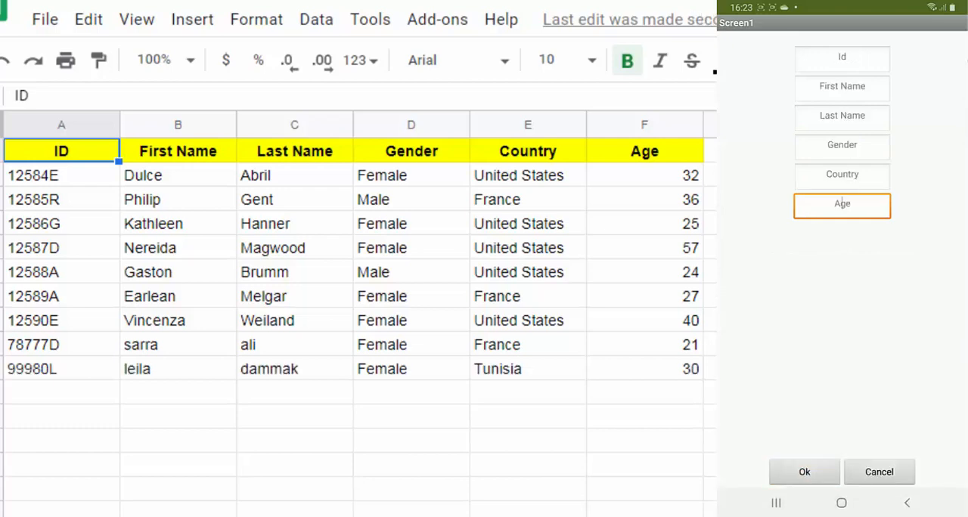
pyautogui.click(805, 472)
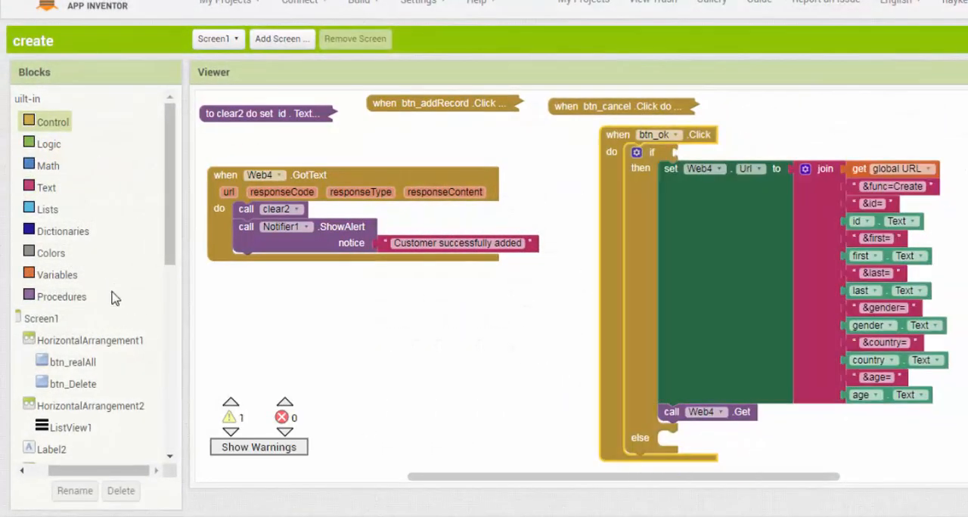
# Bring up the Lists drawer to supply the test for the not condition in btn_ok.Click
pyautogui.click(47, 209)
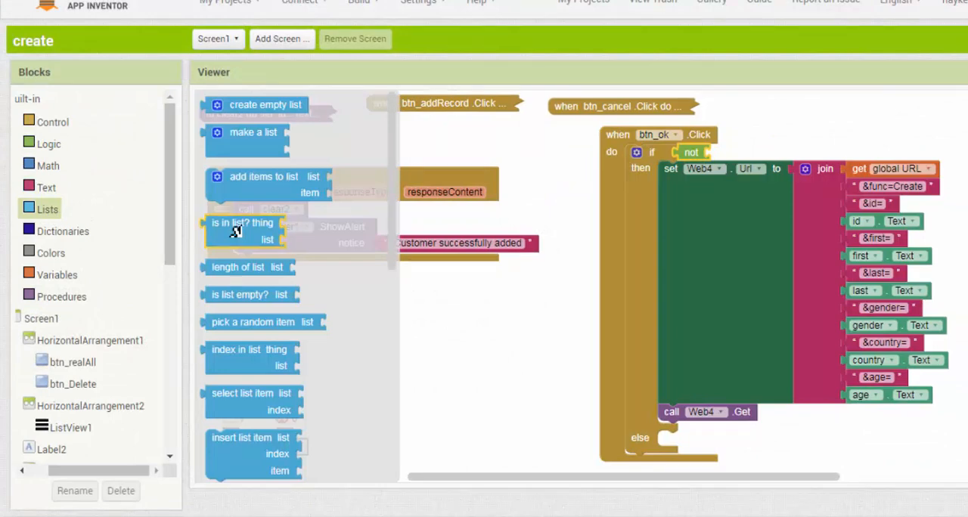